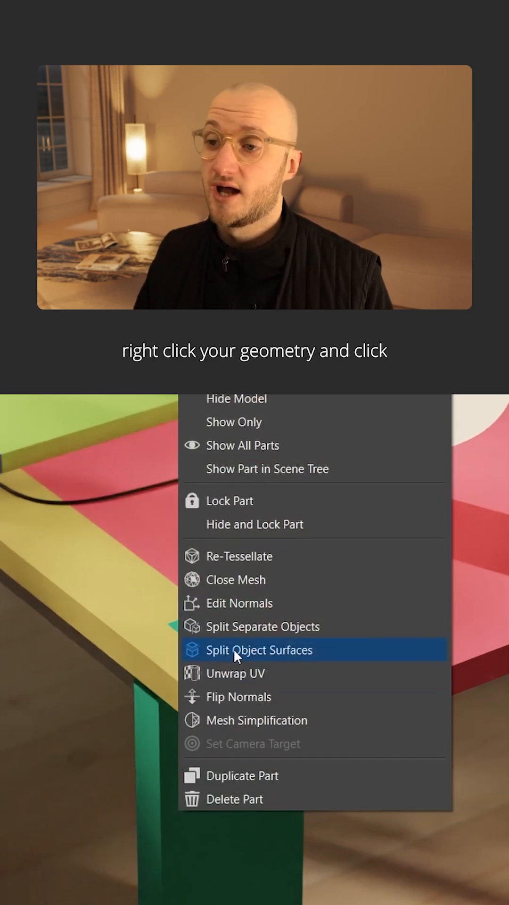
Open Split Object Surfaces for the table leg part from the viewport context menu
{"action": "left_click", "coordinate": [260, 650]}
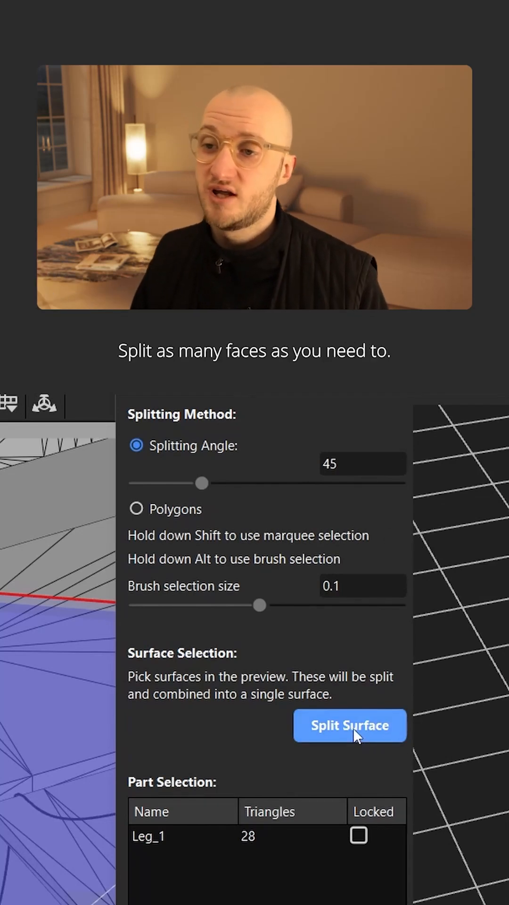
Merge the picked faces into one surface and apply the split to the table
{"action": "left_click", "coordinate": [350, 725]}
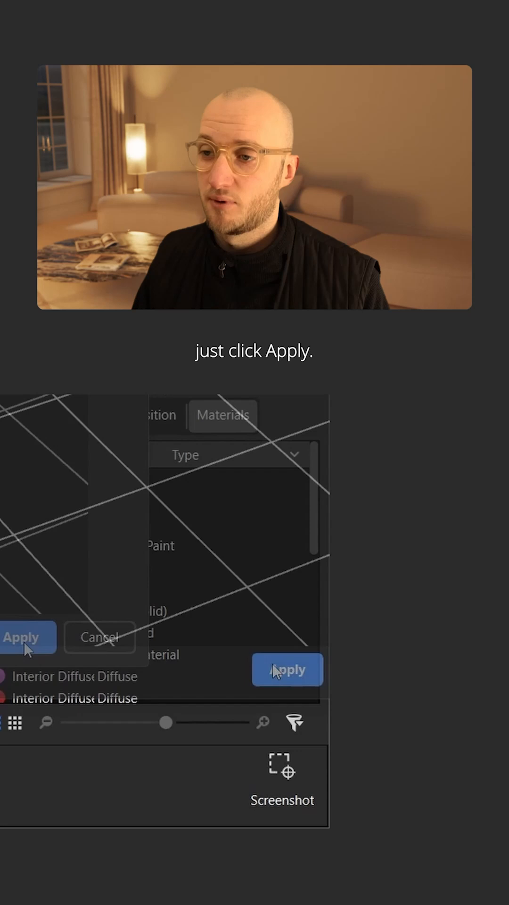
{"action": "left_click", "coordinate": [287, 668]}
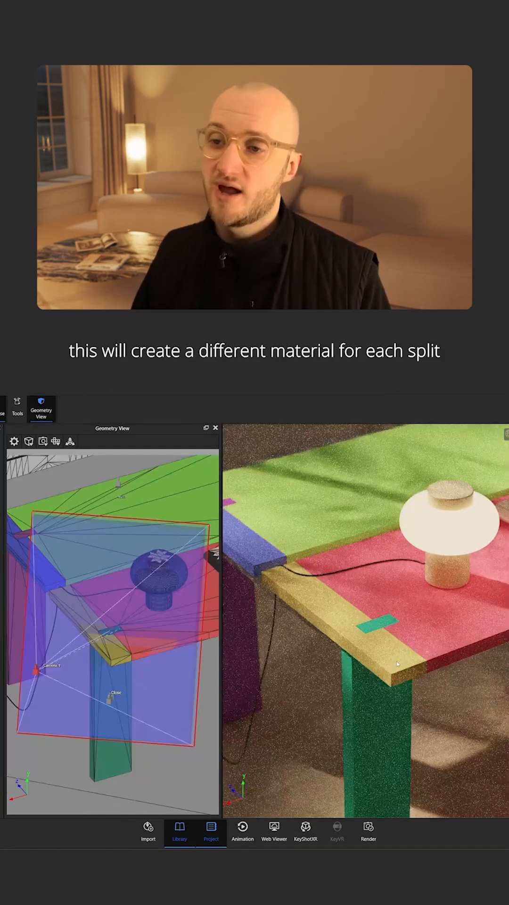